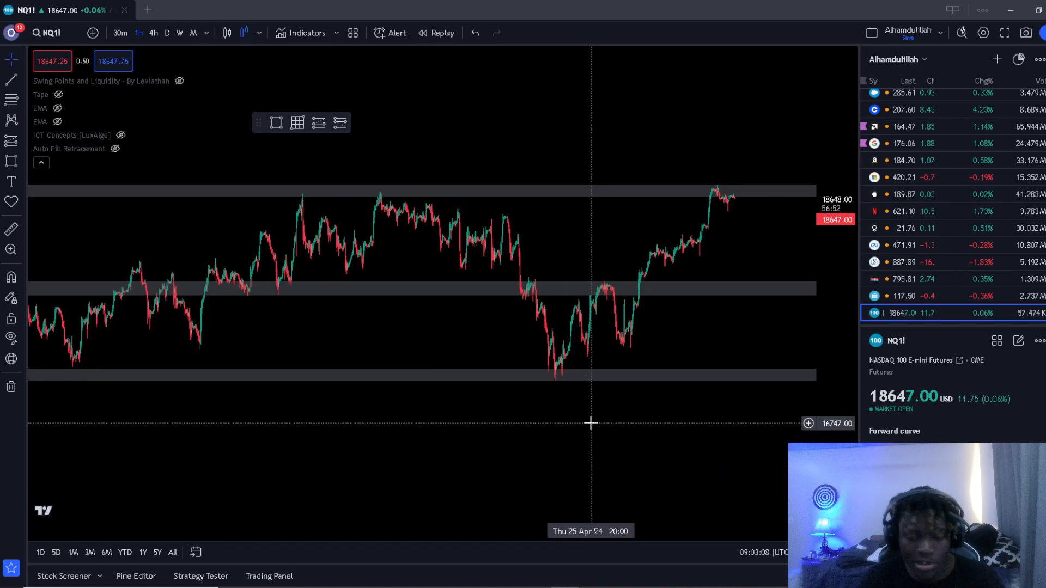
# Pan back through price history, raise the timeframe, and align the upper grey zone with the recent high.
pyautogui.moveTo(591, 423); pyautogui.dragTo(197, 343)
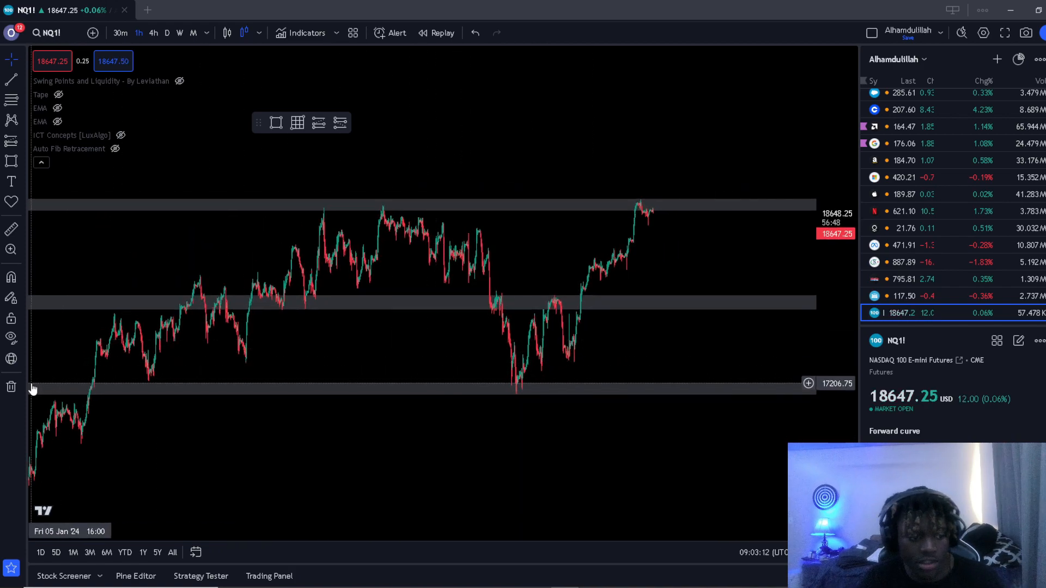
pyautogui.click(167, 33)
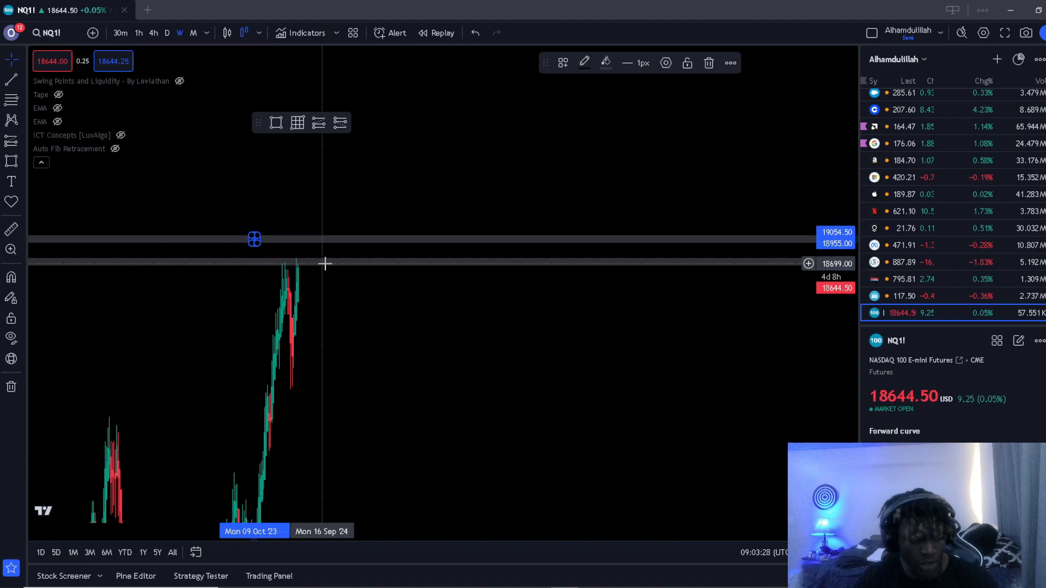
pyautogui.moveTo(254, 239); pyautogui.dragTo(297, 373)
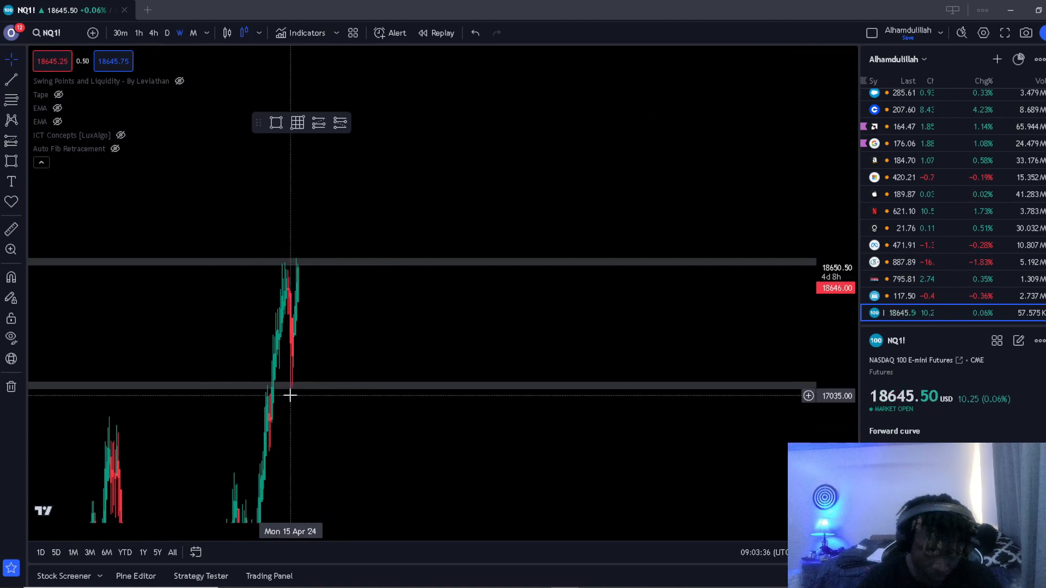
pyautogui.moveTo(293, 336)
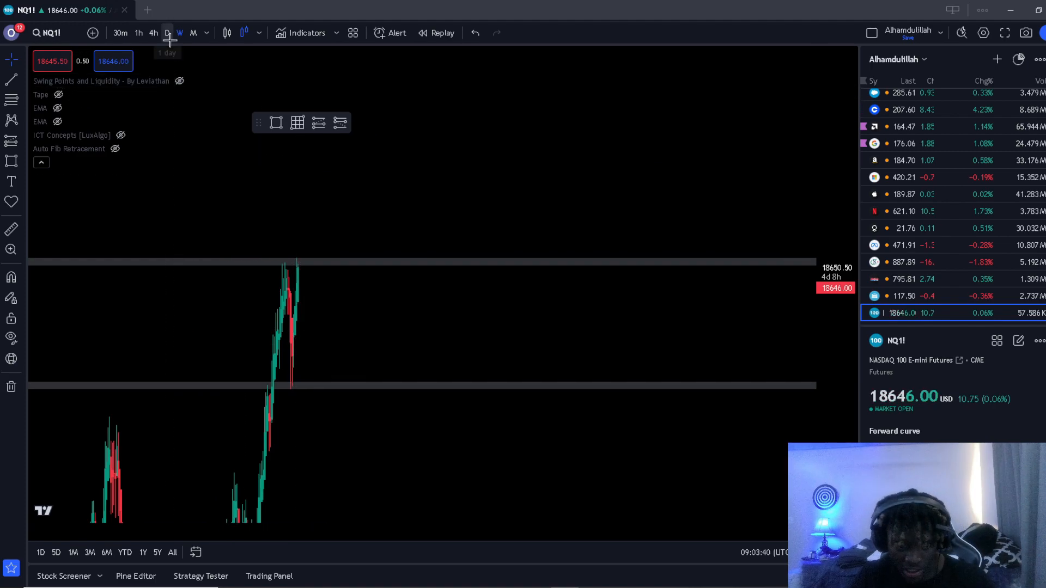
pyautogui.moveTo(217, 112)
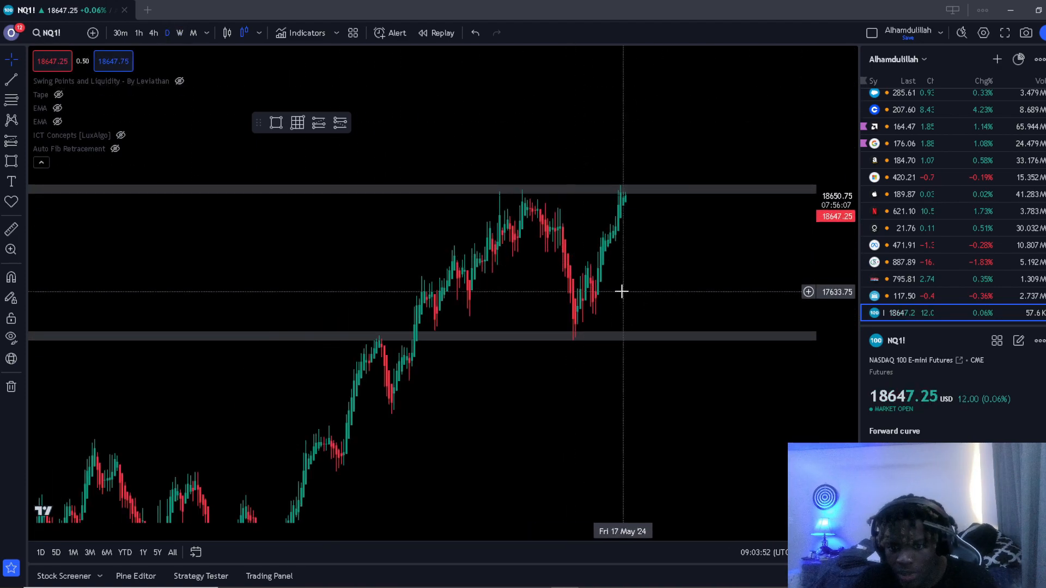
pyautogui.moveTo(622, 292); pyautogui.dragTo(580, 323)
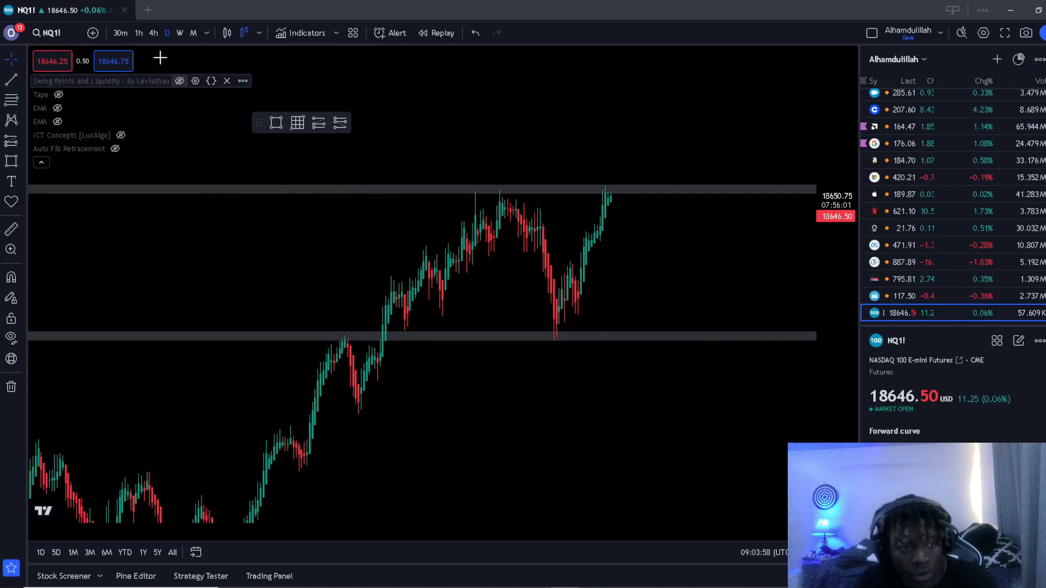
# Look into the indicators library and dismiss it without adding anything.
pyautogui.click(305, 33)
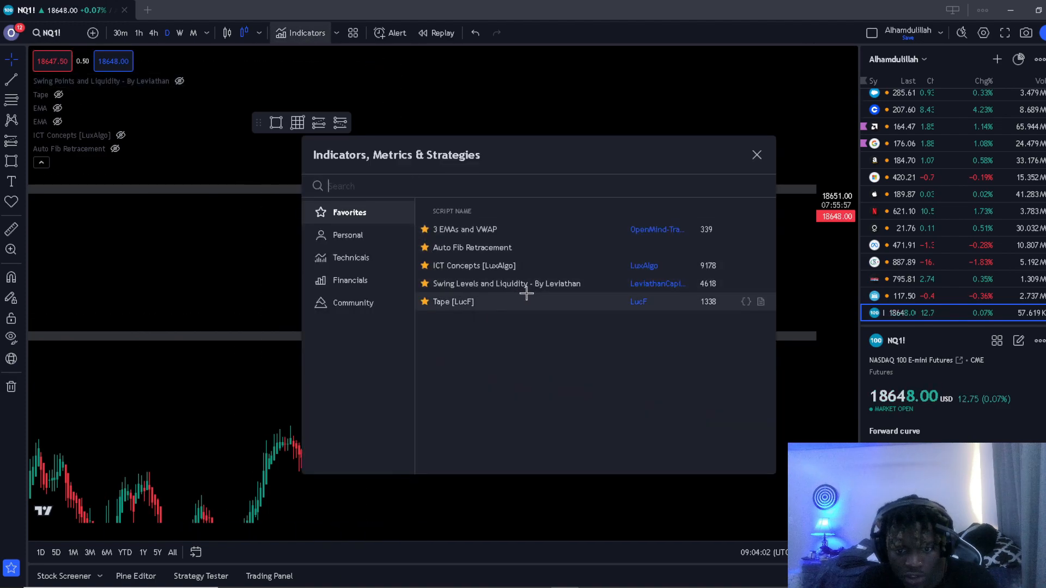
pyautogui.click(756, 154)
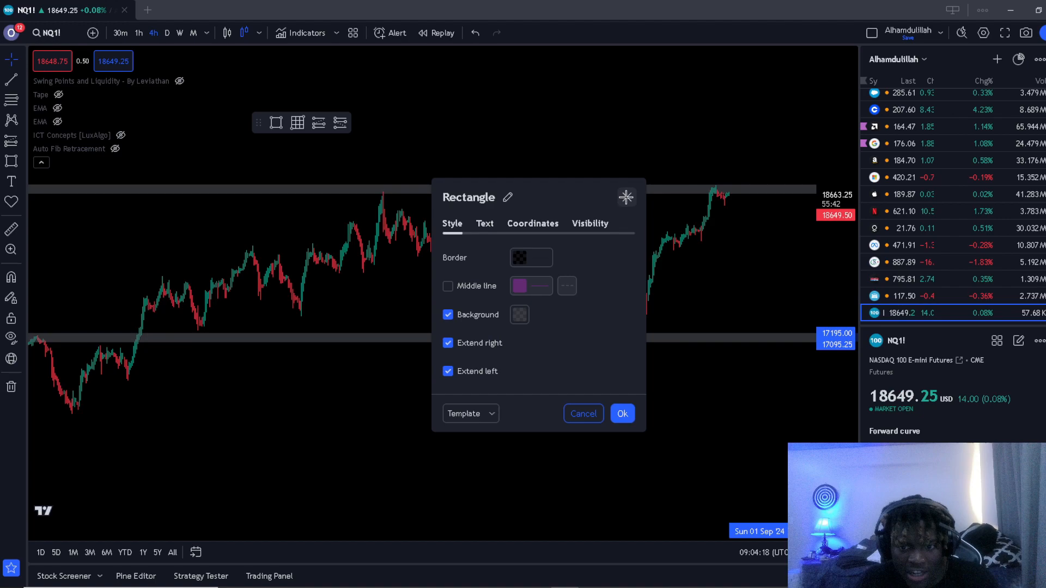
# Confirm the rectangle style settings so the zones extend in both directions.
pyautogui.click(622, 414)
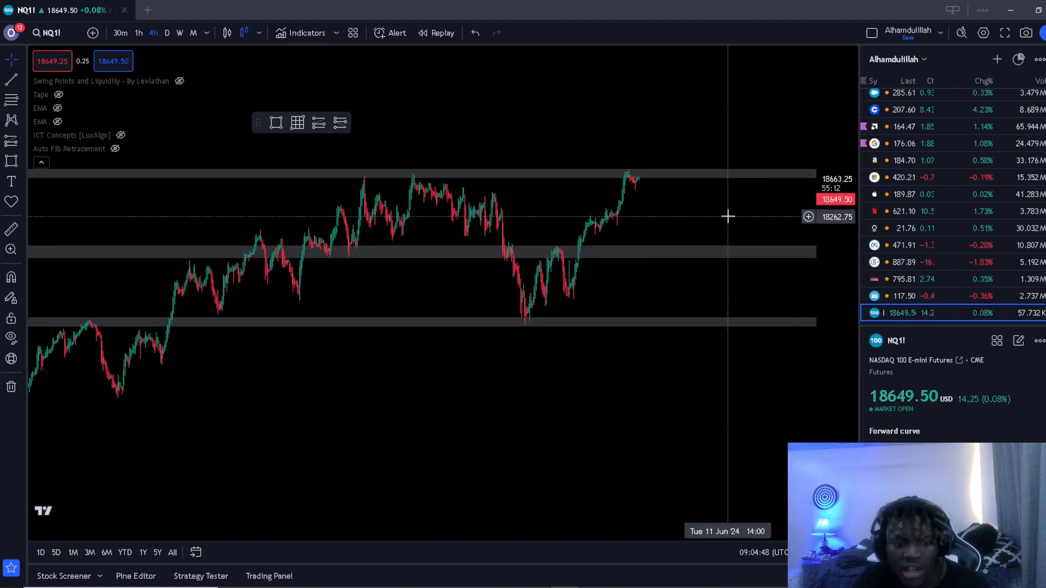
pyautogui.moveTo(565, 319)
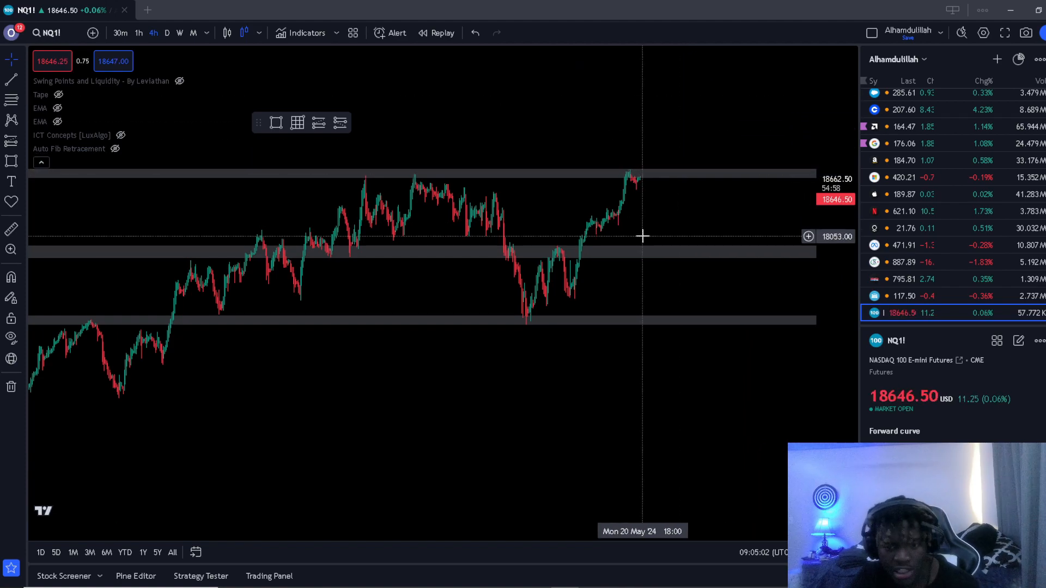
pyautogui.moveTo(643, 207)
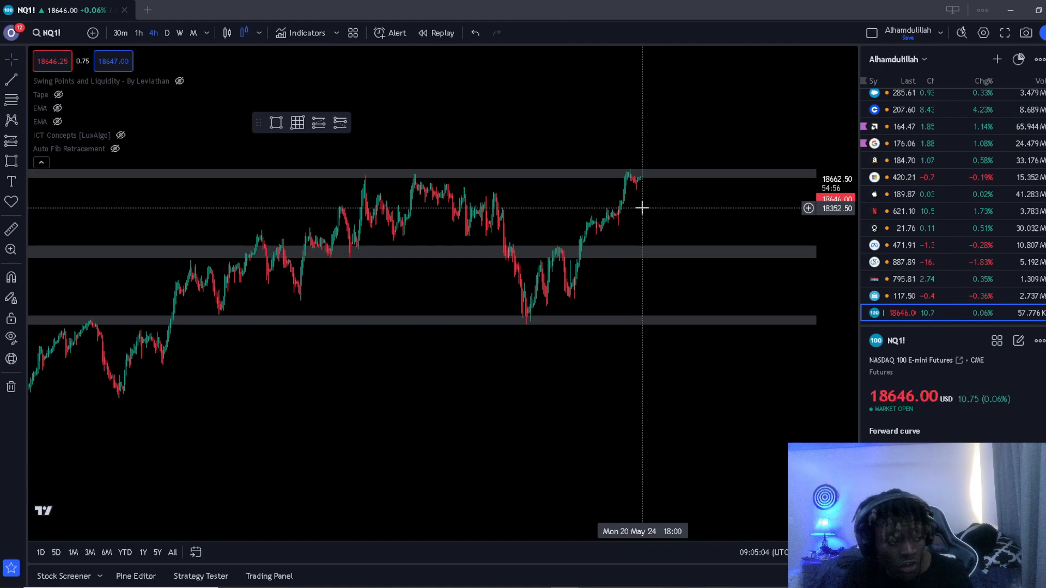
pyautogui.moveTo(477, 185)
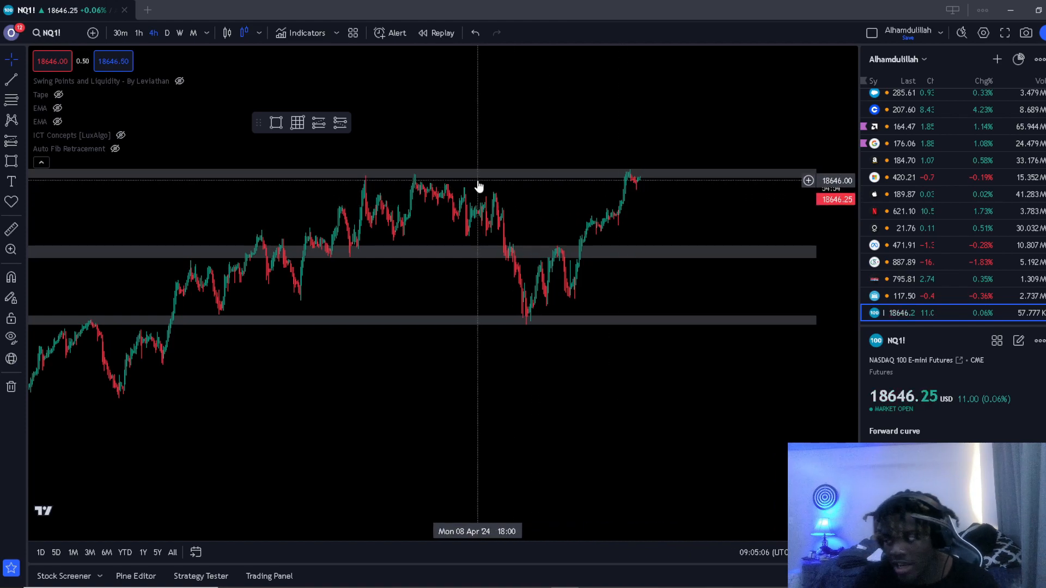
# Browse the chart style list and proceed toward the trading panel.
pyautogui.click(242, 33)
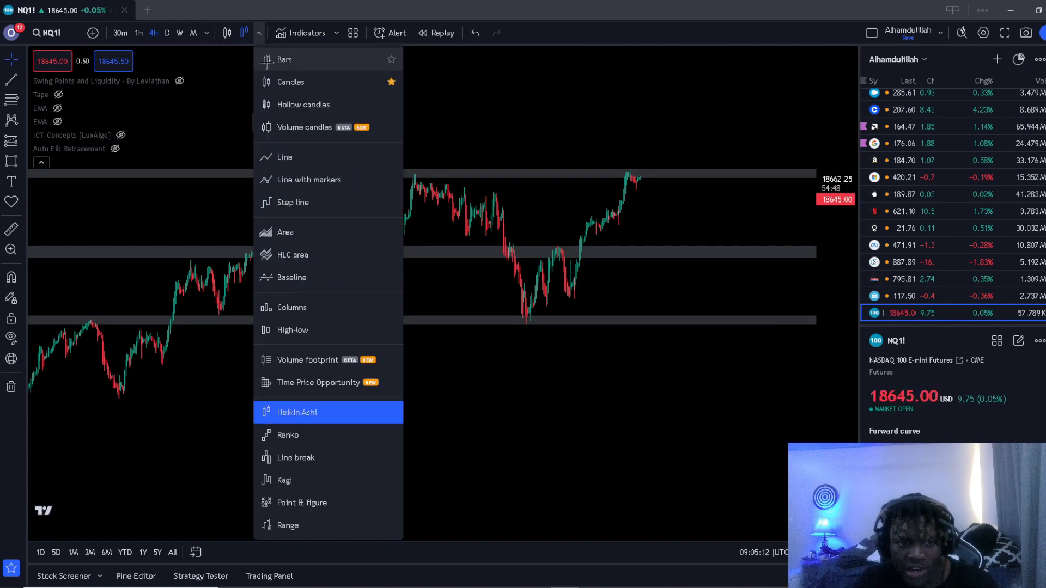
pyautogui.click(296, 412)
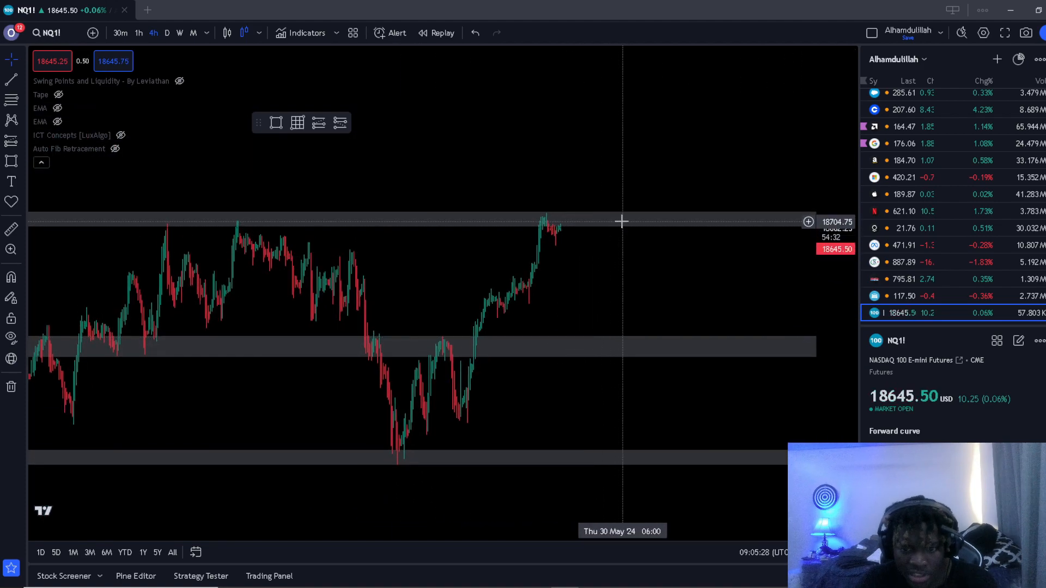
pyautogui.moveTo(264, 175)
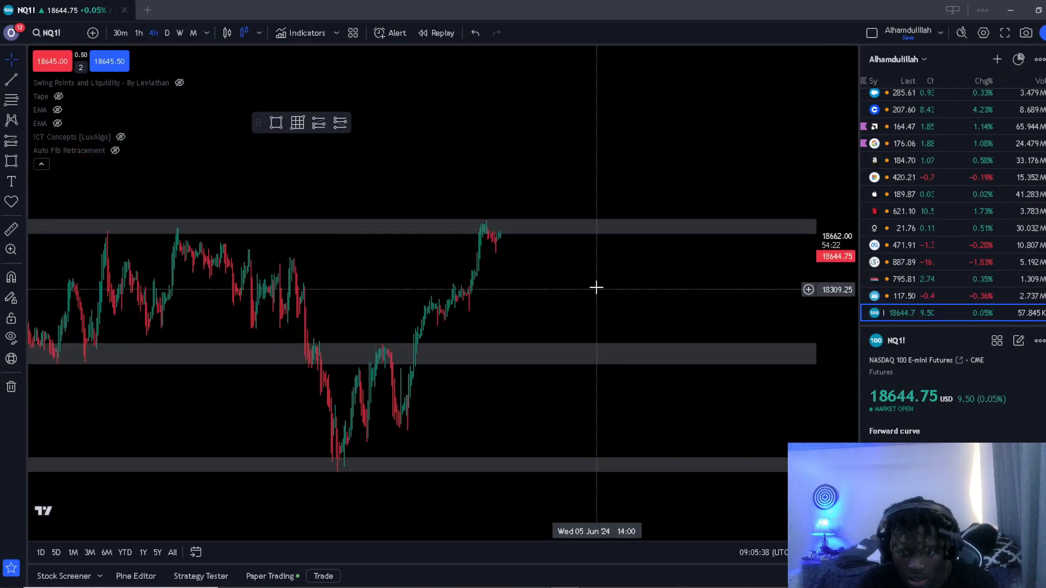
# From the chart's 18712 level, place a sell limit order for 2 NQ1! contracts.
pyautogui.rightClick(596, 287)
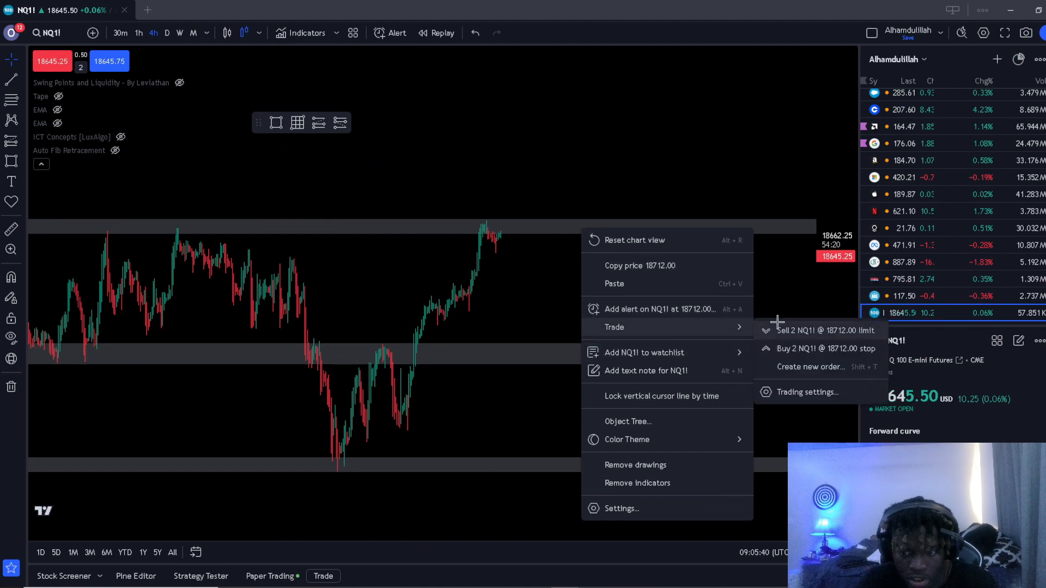
pyautogui.click(825, 330)
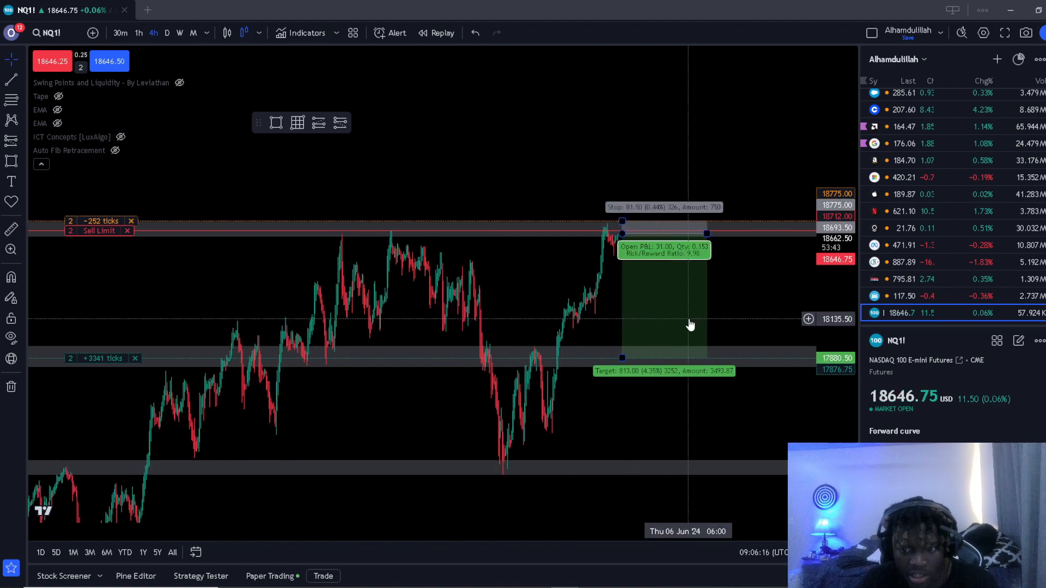
# Nudge the chart view while the sell limit, stop and target lines remain.
pyautogui.moveTo(691, 324); pyautogui.dragTo(589, 295)
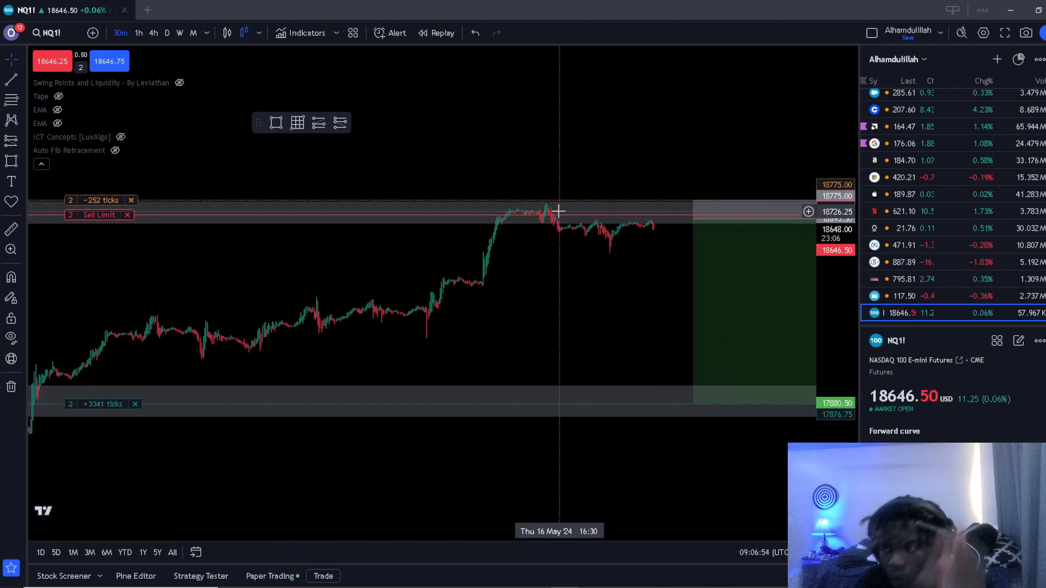
# Drag the take-profit level upward toward 18389.50 and adjust it on the 30-minute chart.
pyautogui.moveTo(557, 324); pyautogui.dragTo(477, 323)
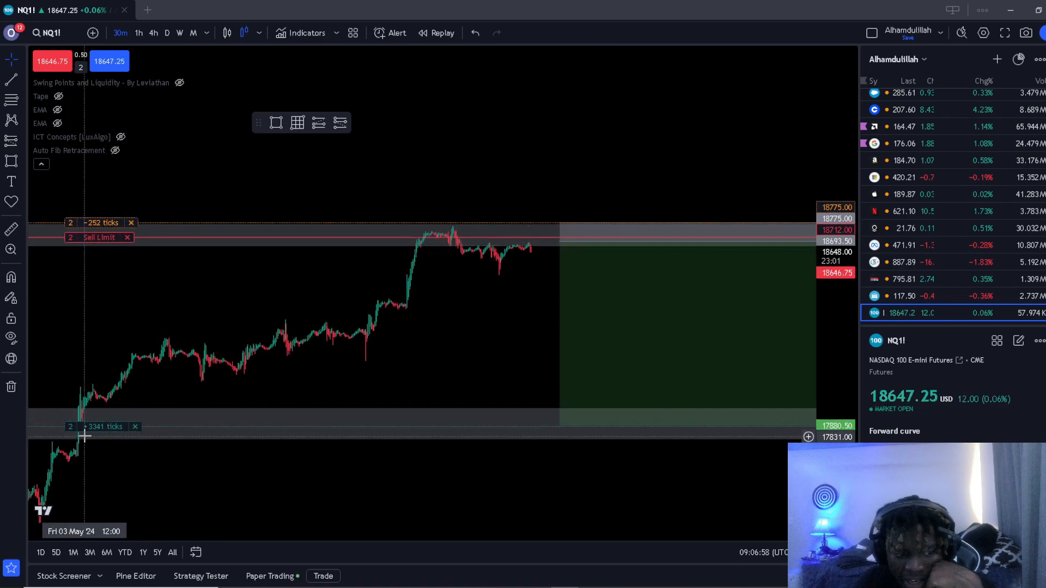
pyautogui.moveTo(85, 427); pyautogui.dragTo(167, 313)
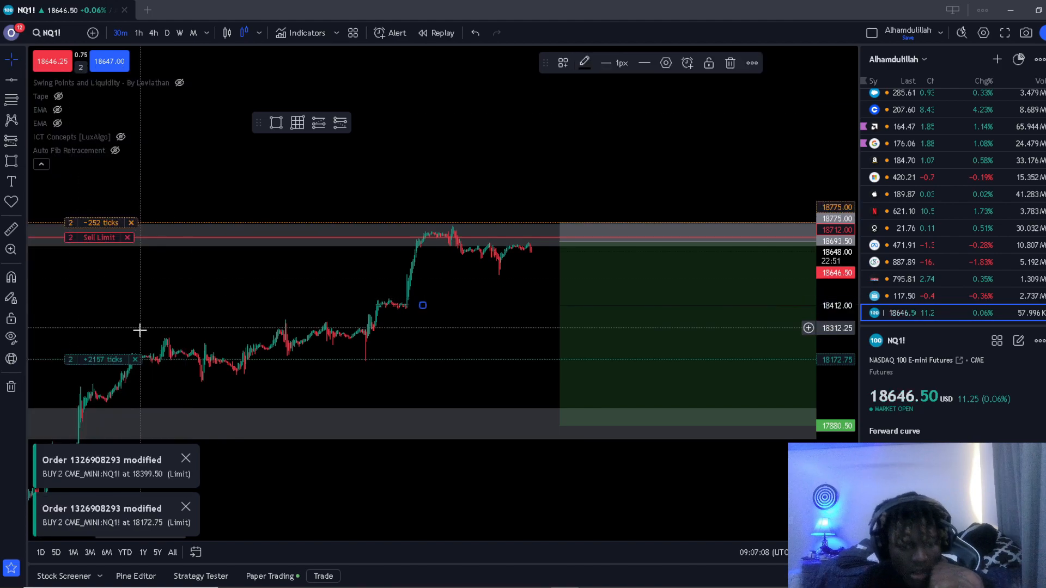
pyautogui.click(584, 62)
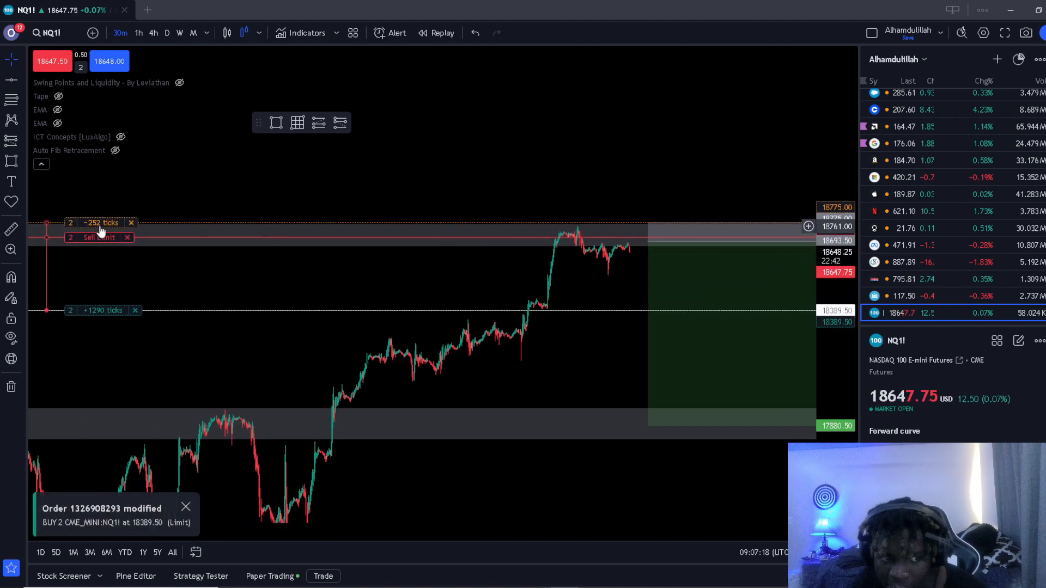
pyautogui.moveTo(101, 222)
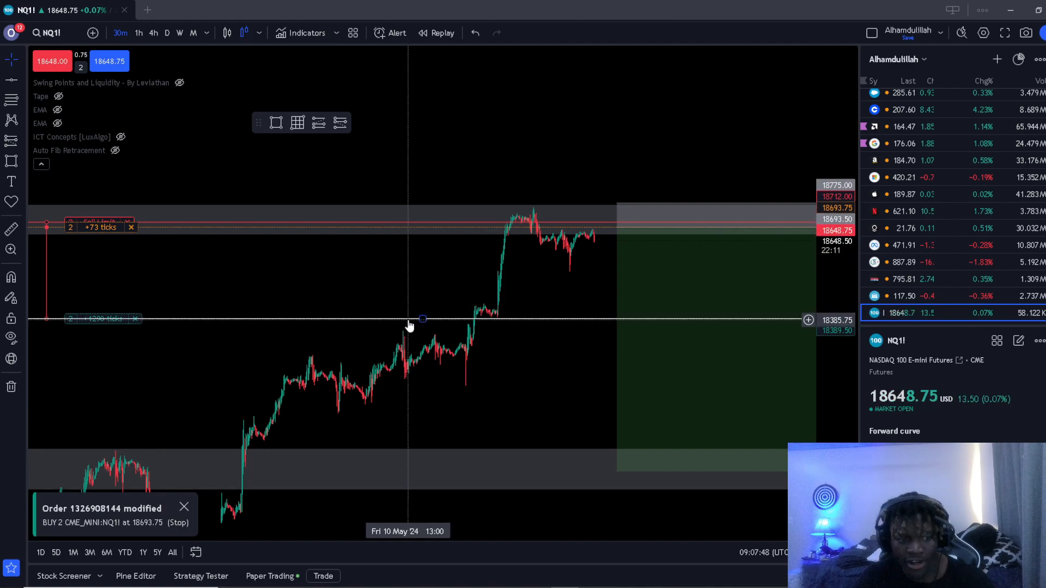
pyautogui.moveTo(423, 319); pyautogui.dragTo(616, 319)
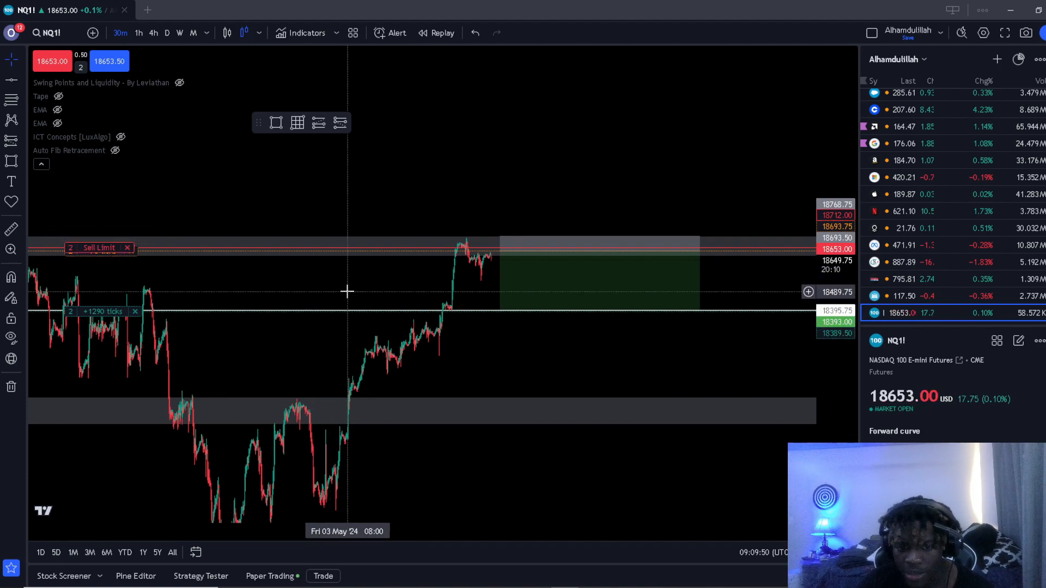
pyautogui.moveTo(361, 270)
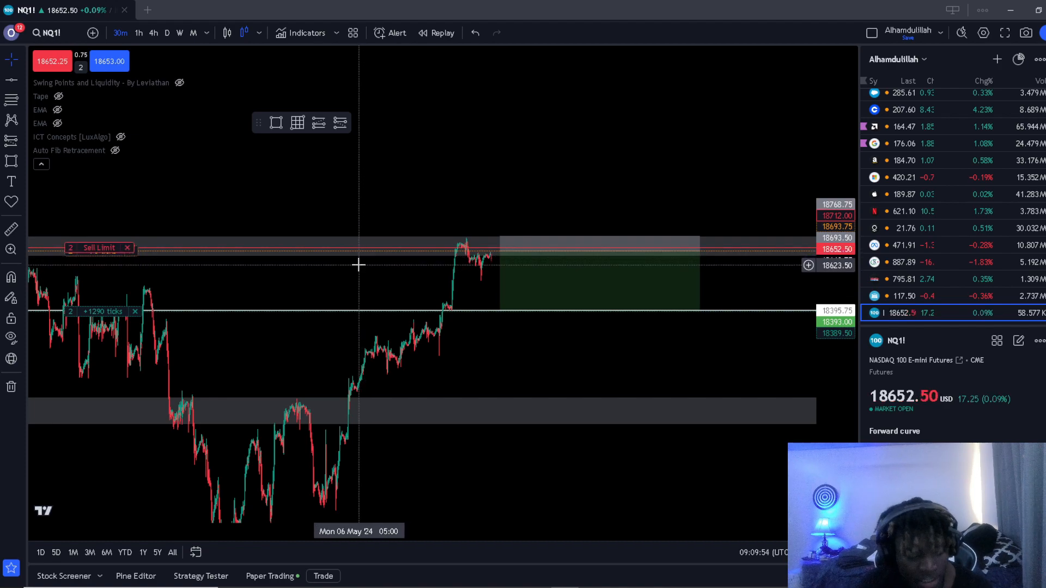
pyautogui.moveTo(490, 366)
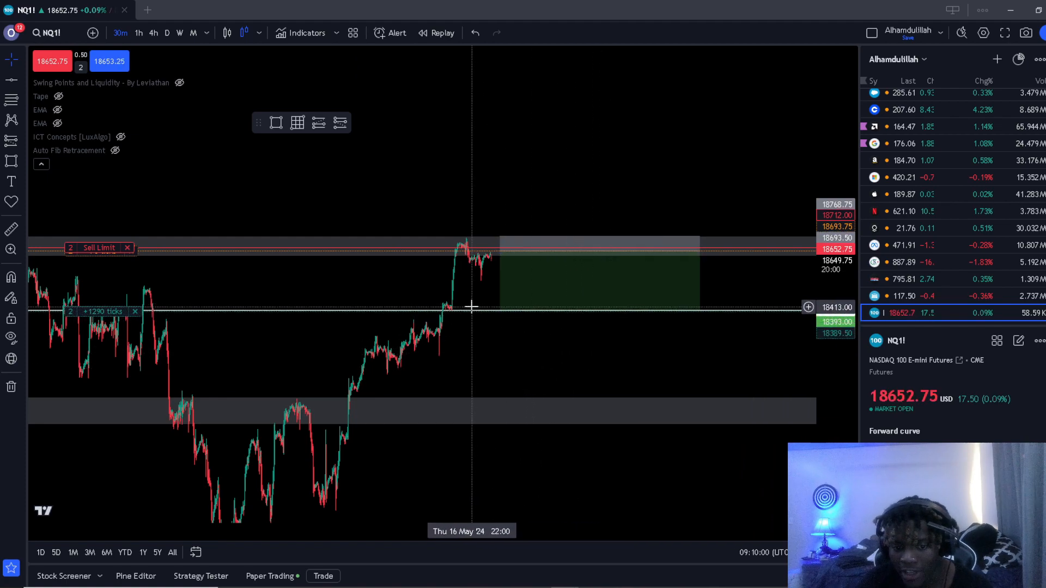
# Start a price alert near 18413, move the dialog aside, and act on the chart.
pyautogui.click(397, 32)
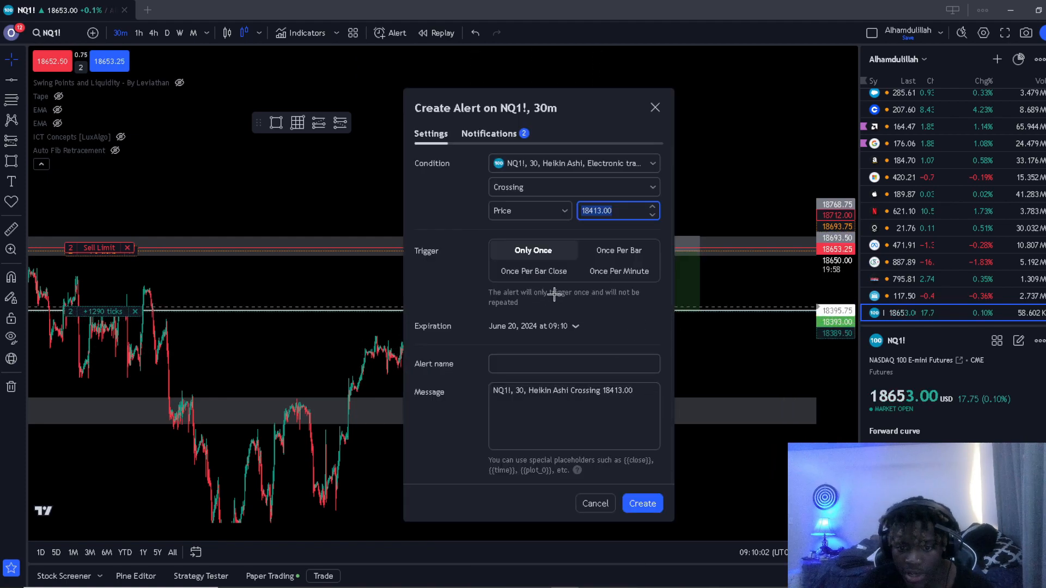
pyautogui.moveTo(484, 108); pyautogui.dragTo(641, 150)
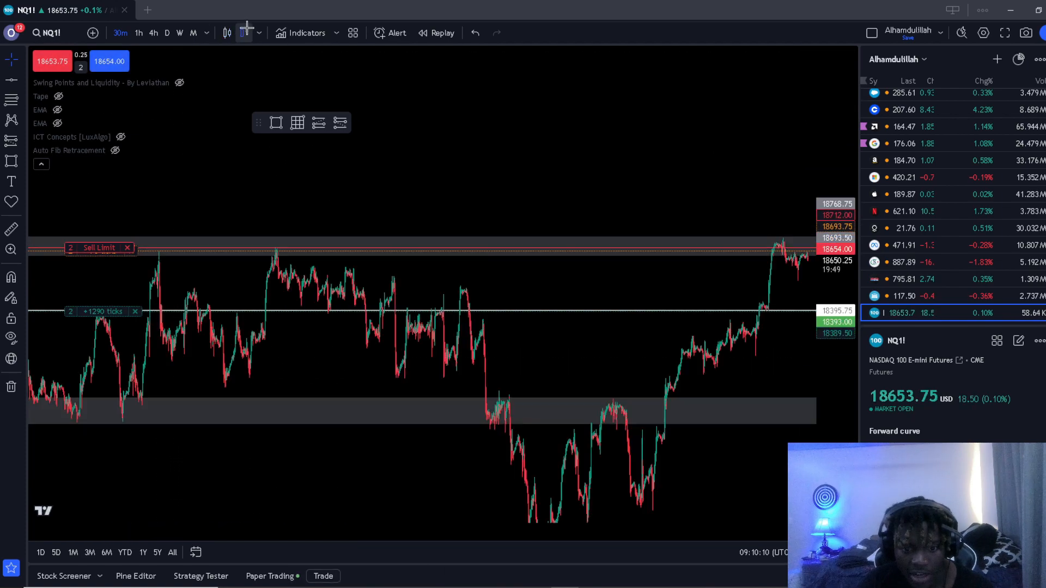
pyautogui.moveTo(278, 359)
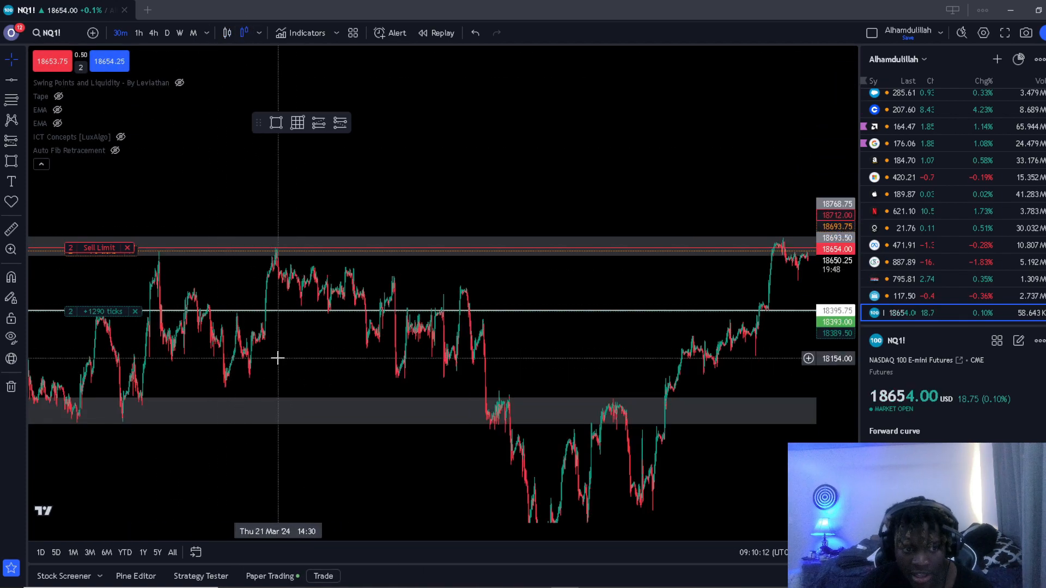
pyautogui.rightClick(277, 359)
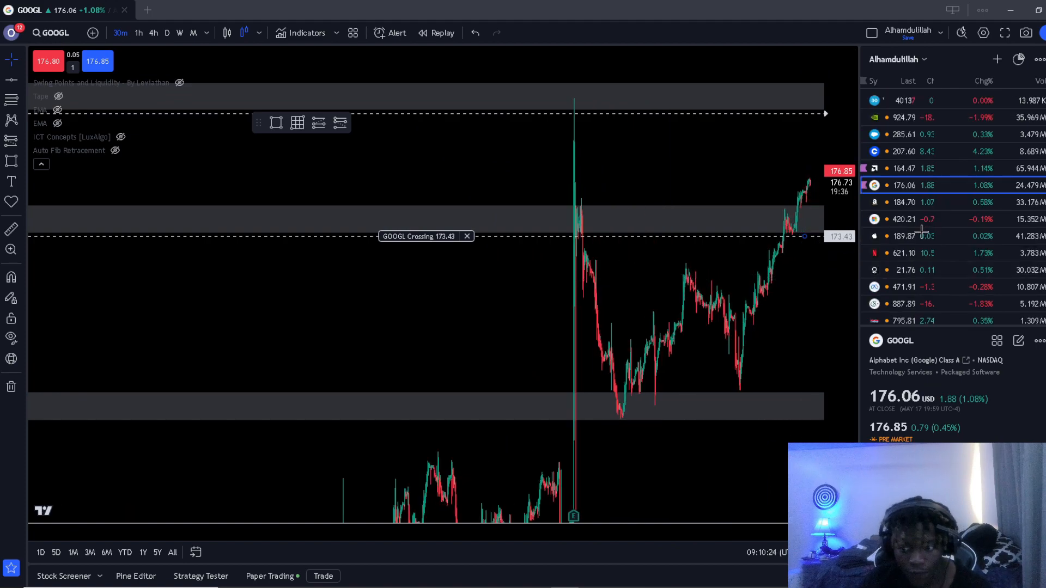
# Return to the NQ1! chart from the watchlist.
pyautogui.click(907, 168)
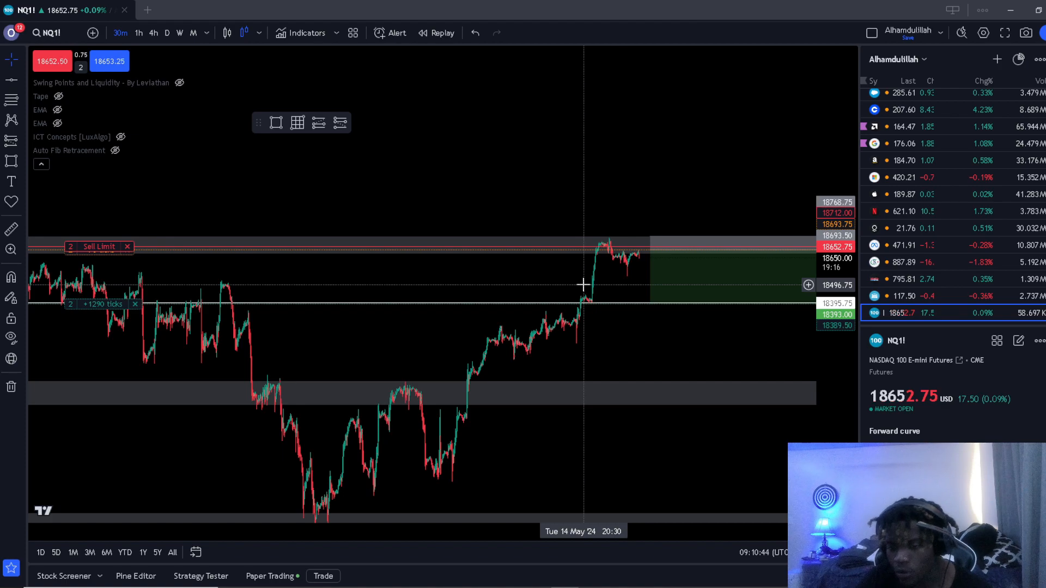
# Pan the NQ1! chart after moving to the 1-hour timeframe.
pyautogui.moveTo(584, 284); pyautogui.dragTo(471, 321)
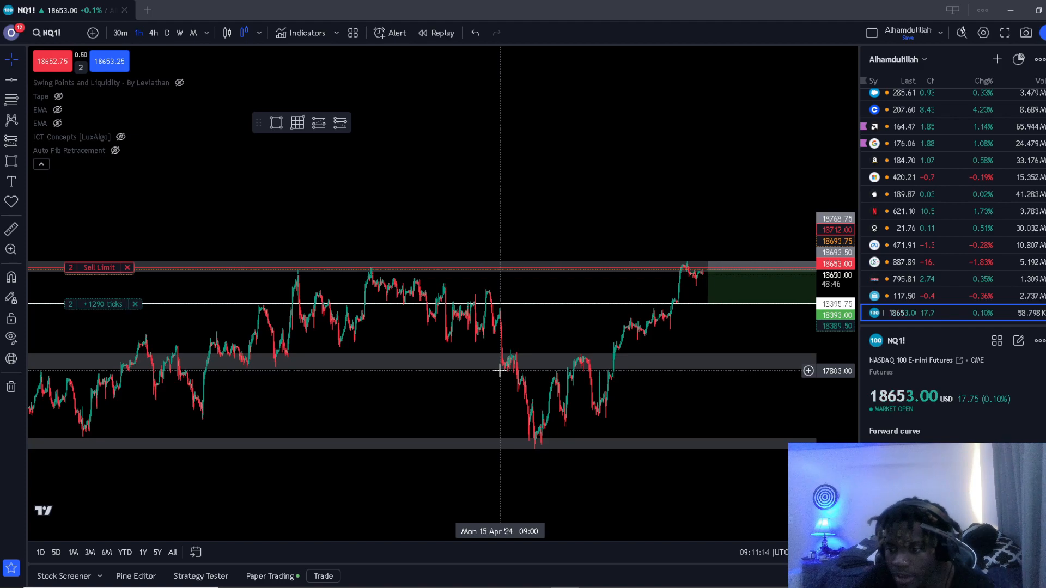
pyautogui.moveTo(729, 314)
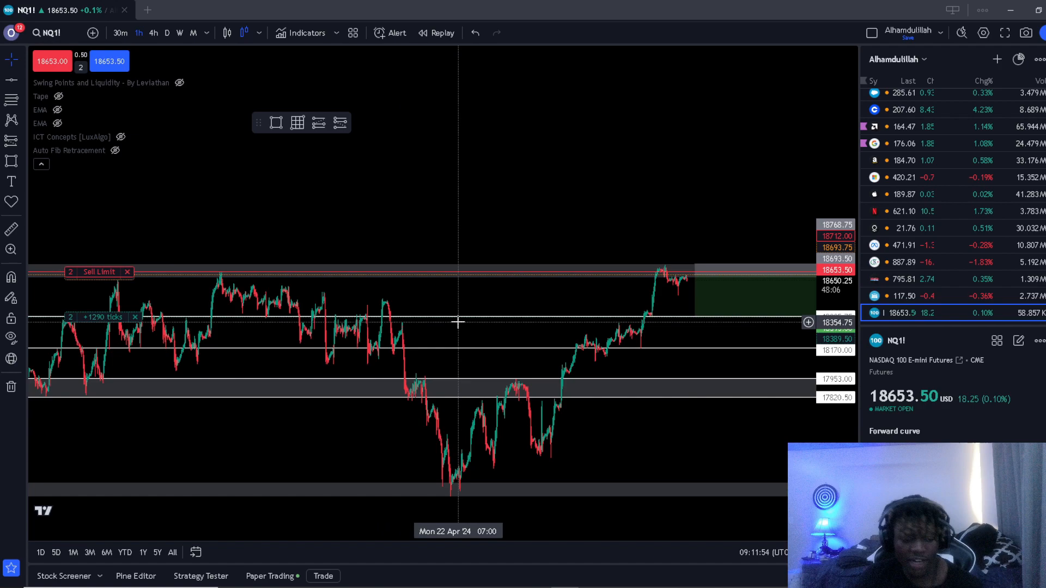
pyautogui.moveTo(530, 372)
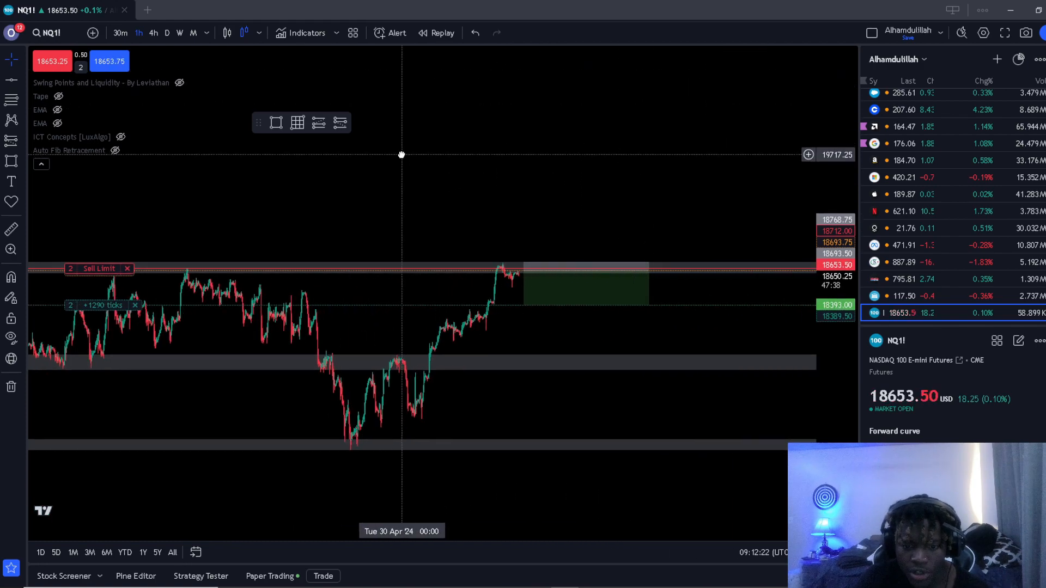
pyautogui.moveTo(472, 359)
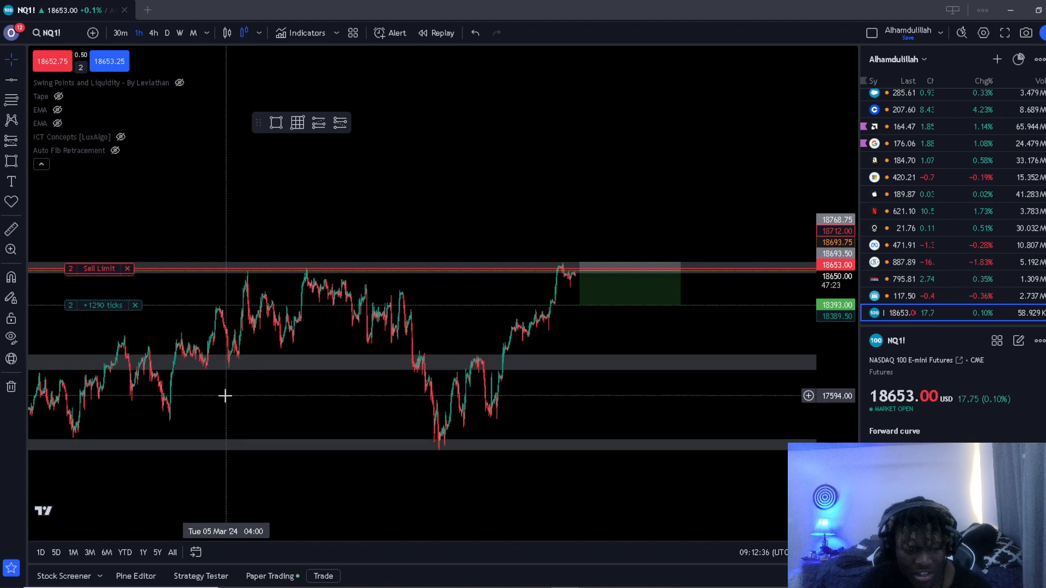
pyautogui.moveTo(245, 391)
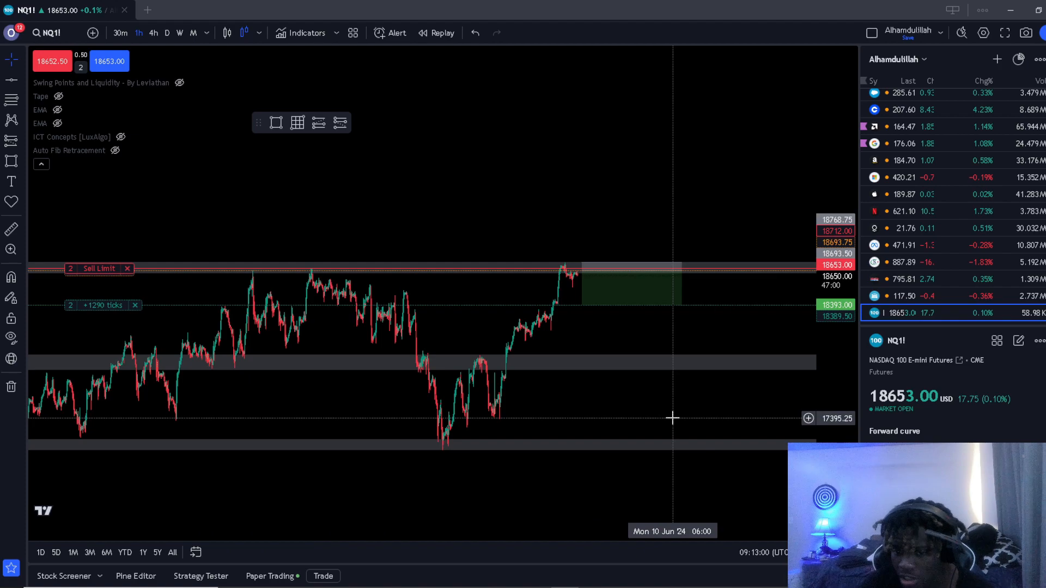
# In chart Settings Canvas, set the scale lines colour to 0% opacity.
pyautogui.rightClick(672, 418)
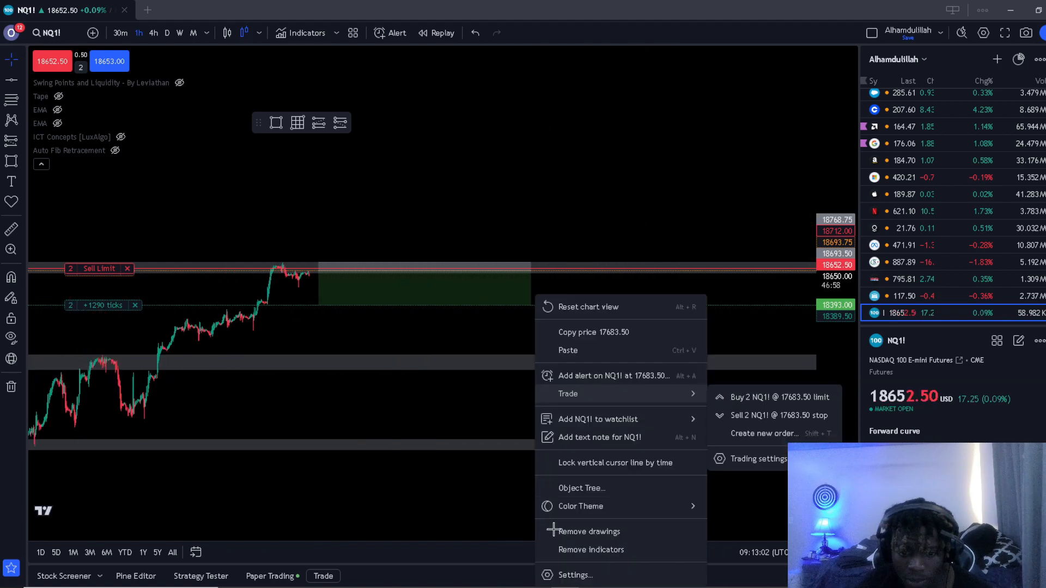
pyautogui.click(575, 575)
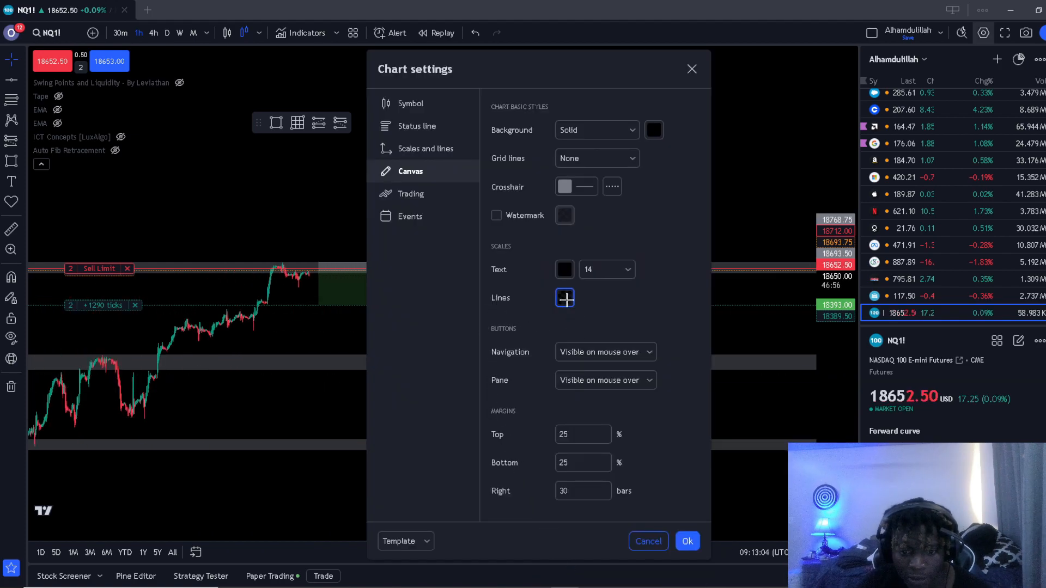
pyautogui.click(564, 298)
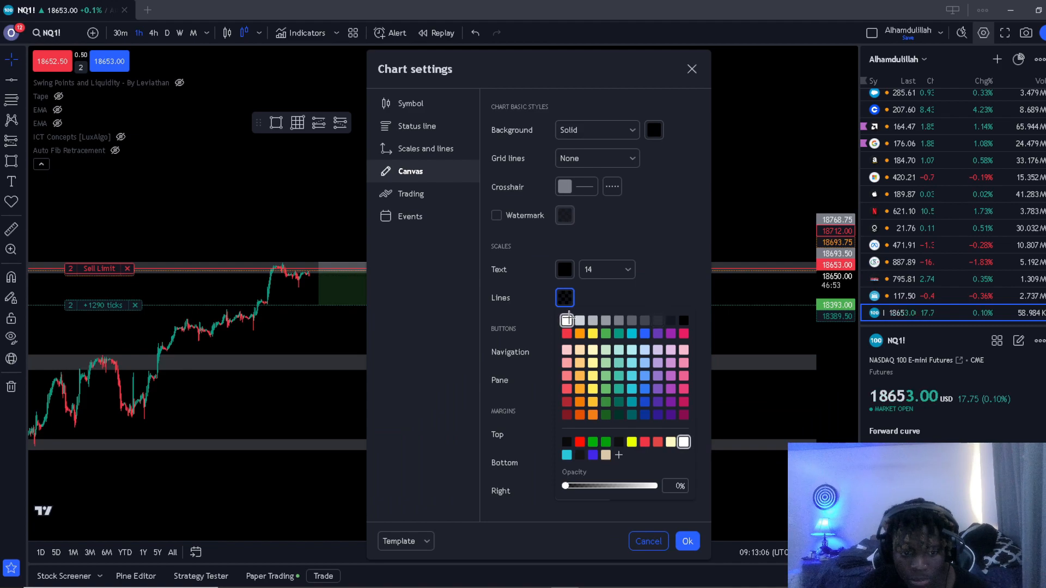
pyautogui.moveTo(564, 485); pyautogui.dragTo(594, 485)
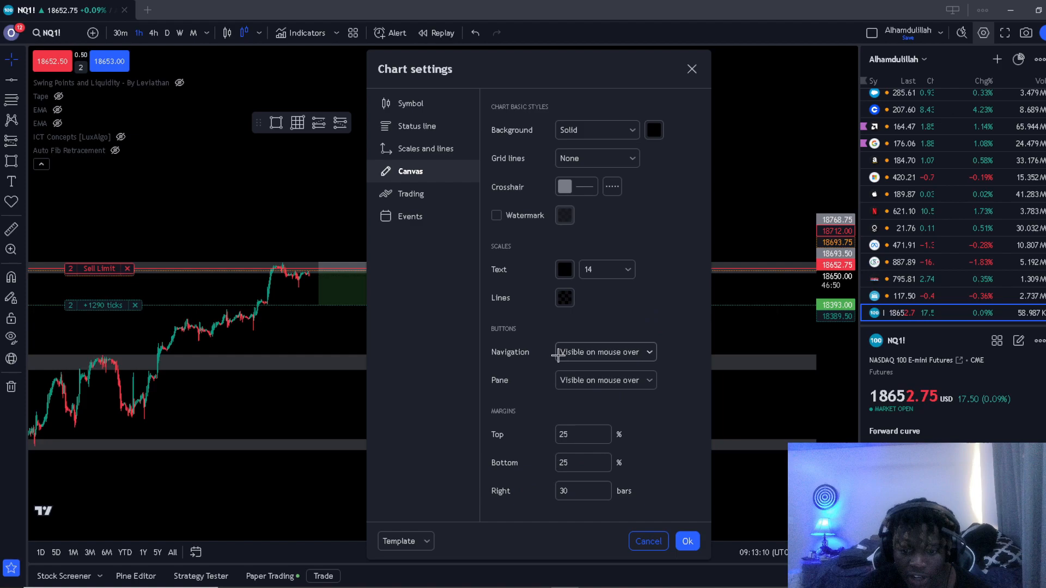
# Review the Scales and lines settings and confirm with Ok.
pyautogui.click(424, 148)
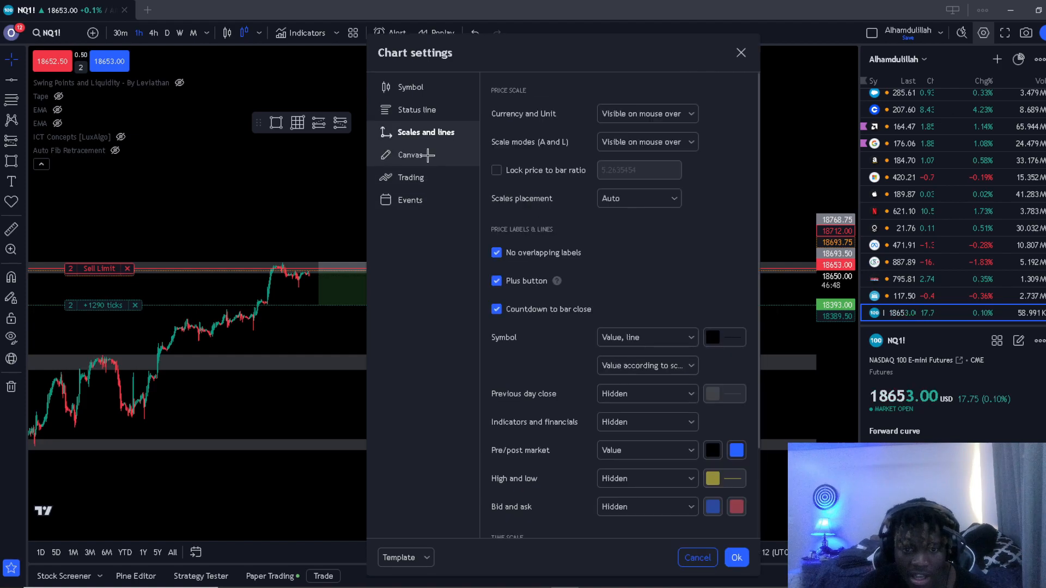
pyautogui.scroll(-3)
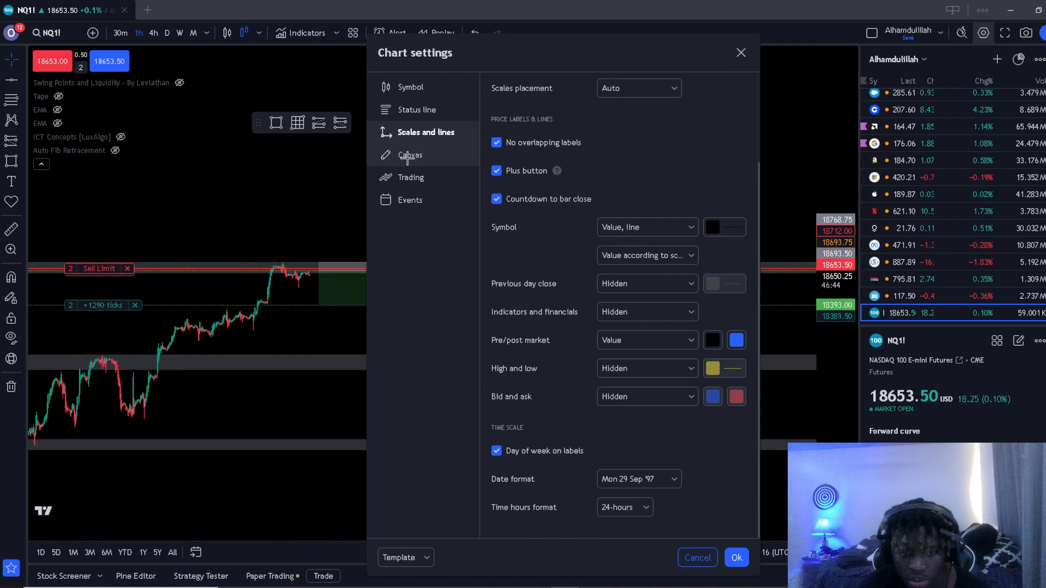
pyautogui.click(736, 556)
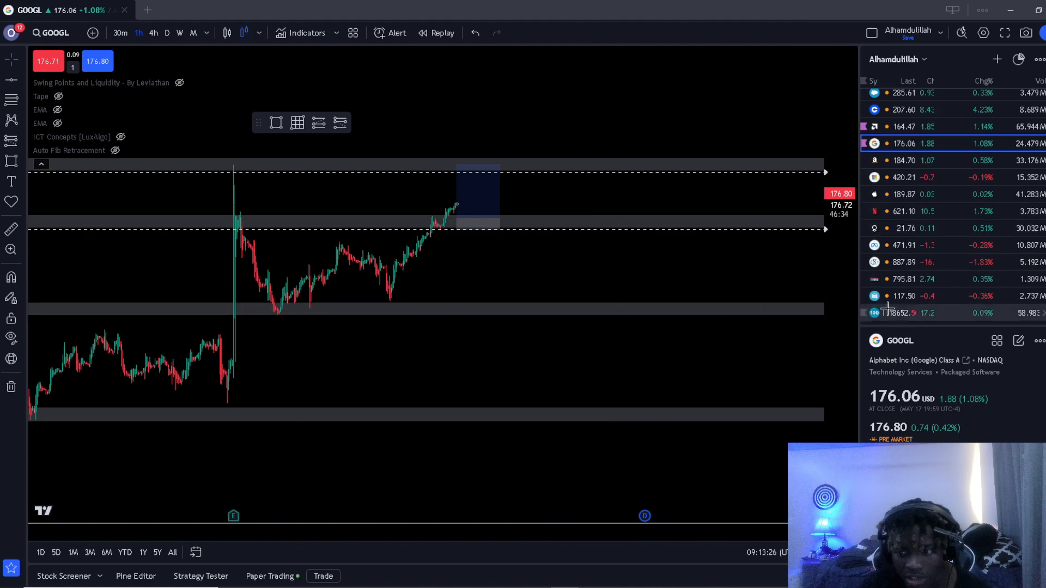
# Switch the chart back to NQ1! from the watchlist.
pyautogui.click(905, 313)
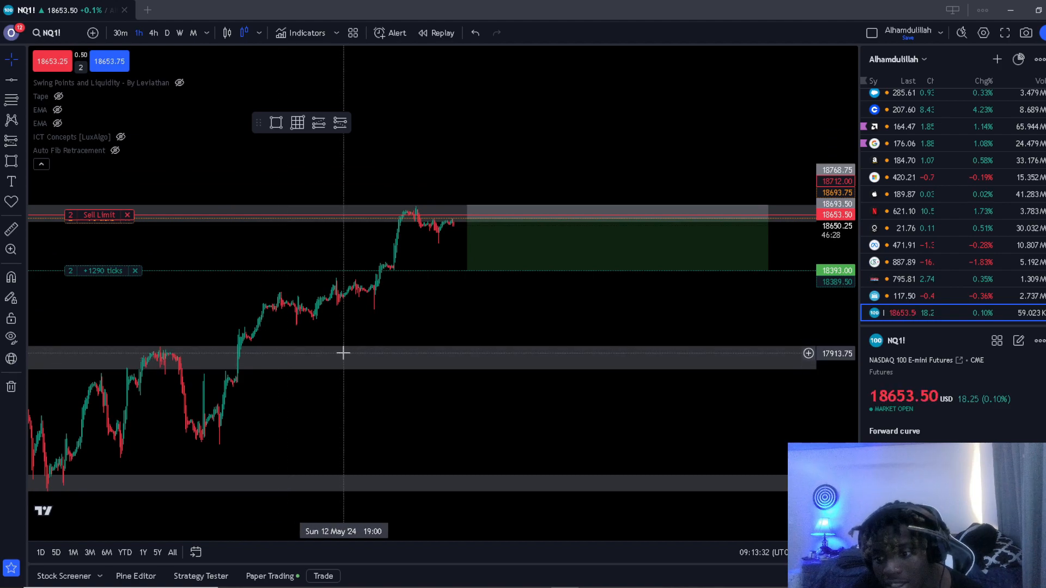
pyautogui.moveTo(322, 348)
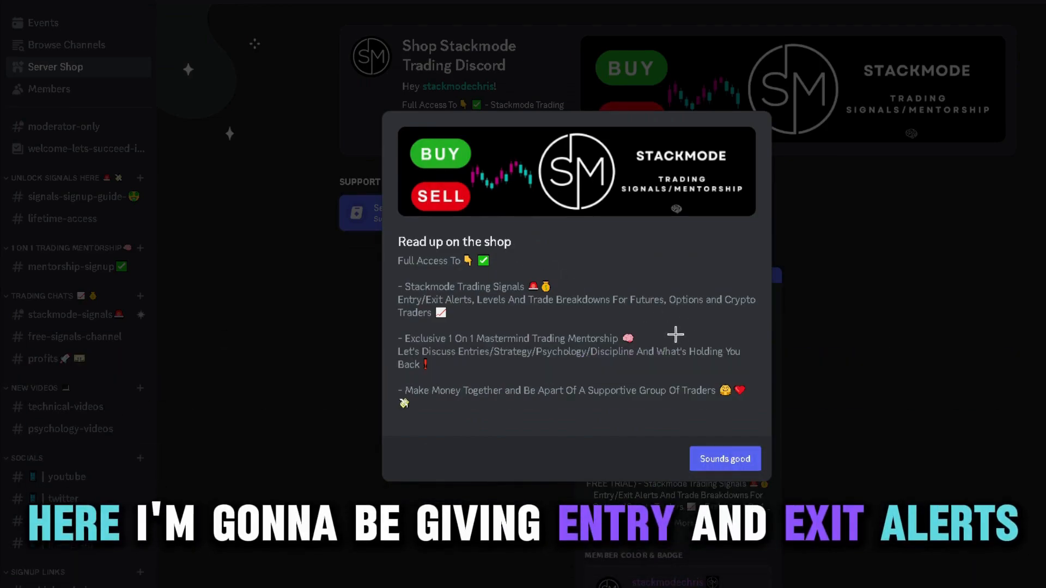
pyautogui.moveTo(550, 327)
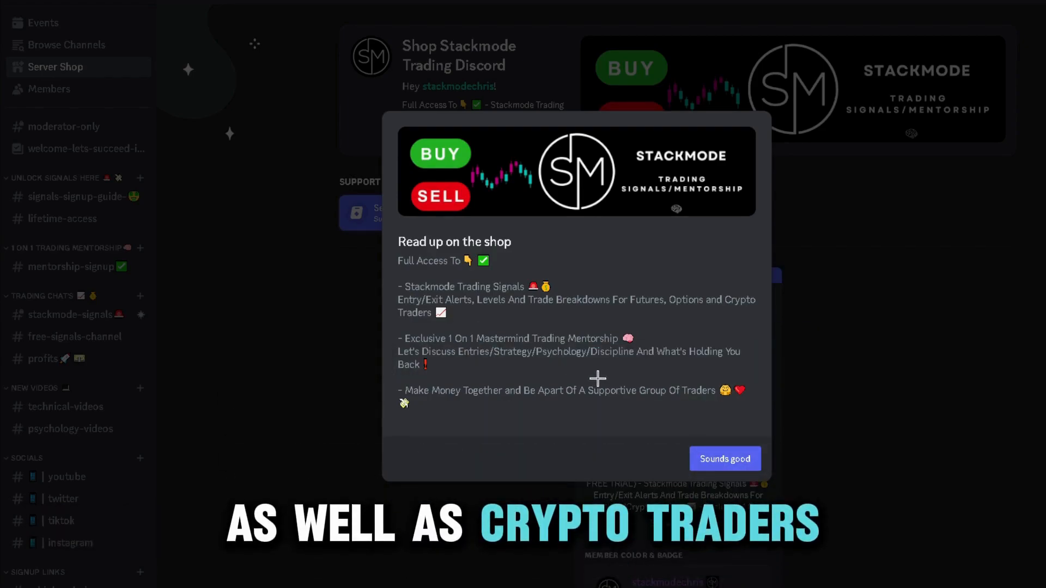
# Go from #lifetime-access to the #mentorship-signup channel with the 1 on 1 booking link.
pyautogui.click(725, 459)
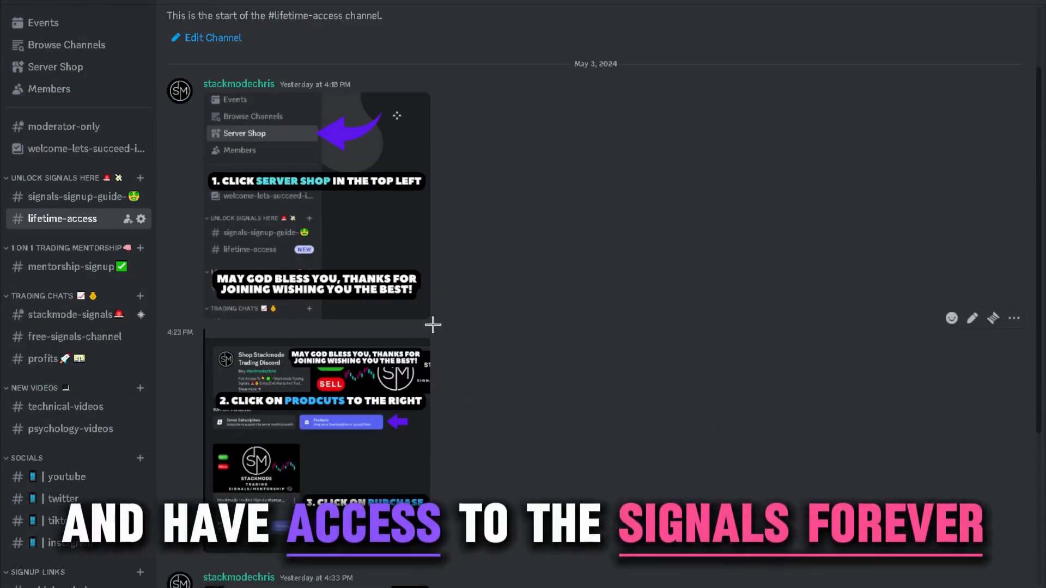
pyautogui.scroll(-3)
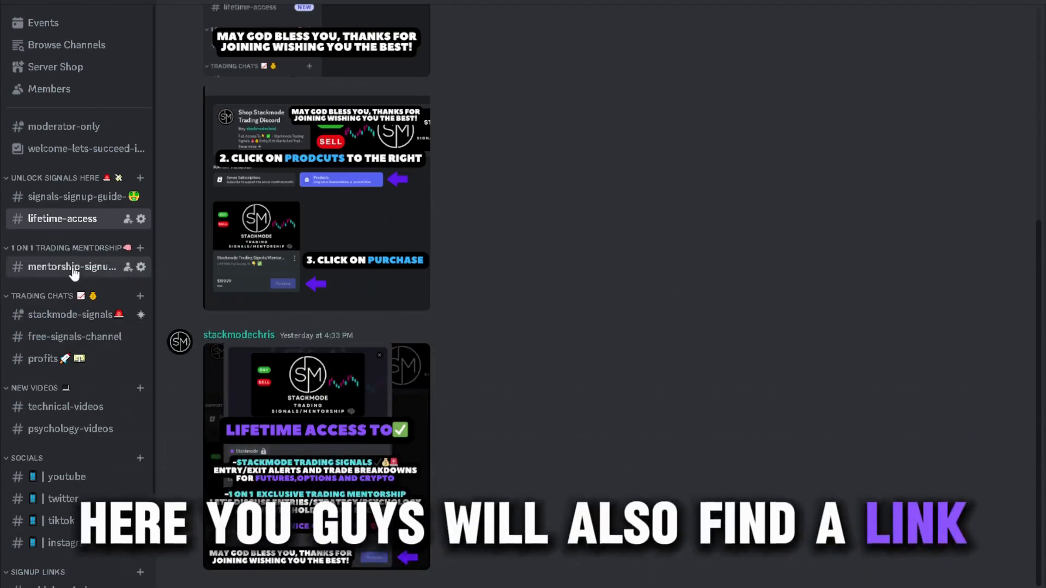
pyautogui.click(71, 266)
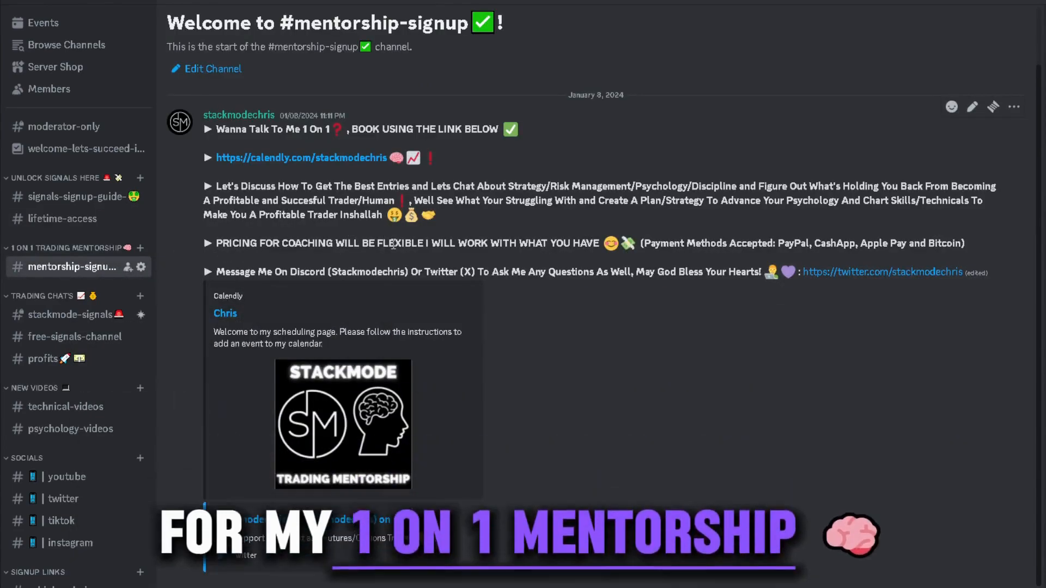